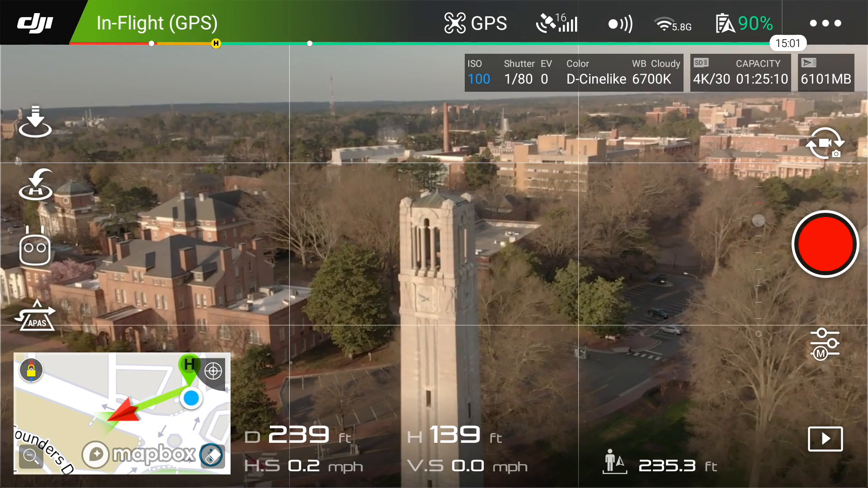
Switch the drone's intelligent flight mode to the QuickShot family.
left_click(35, 247)
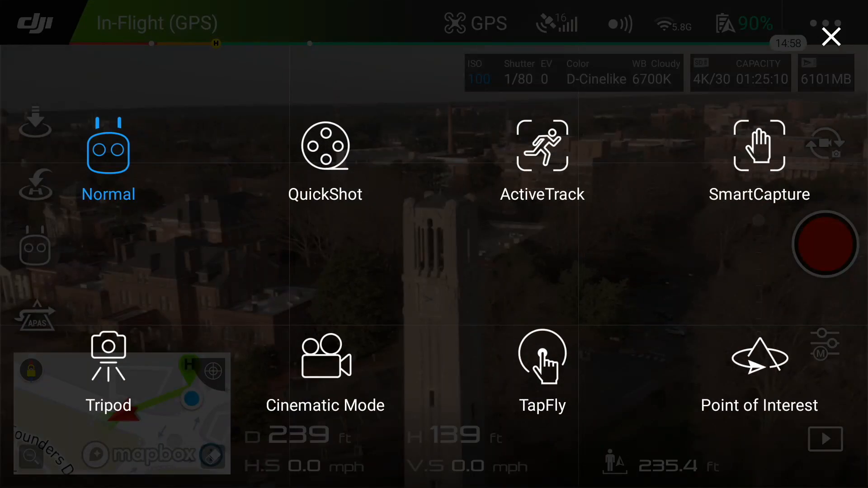
left_click(831, 36)
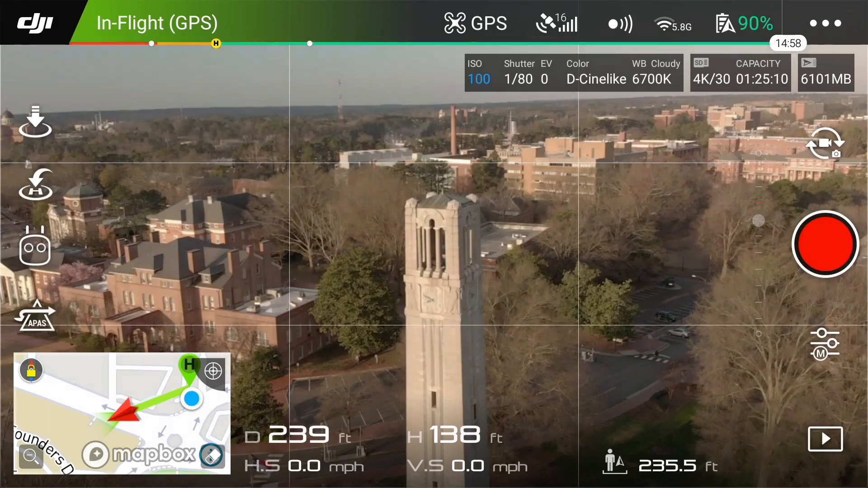
left_click(34, 246)
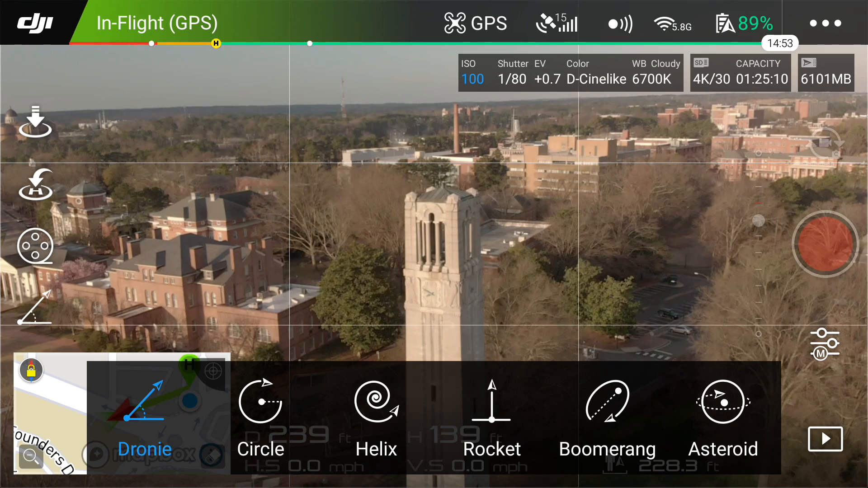
Pick the Helix shot, dismissing the high wind velocity warning, with distance at 40 m.
left_click(376, 400)
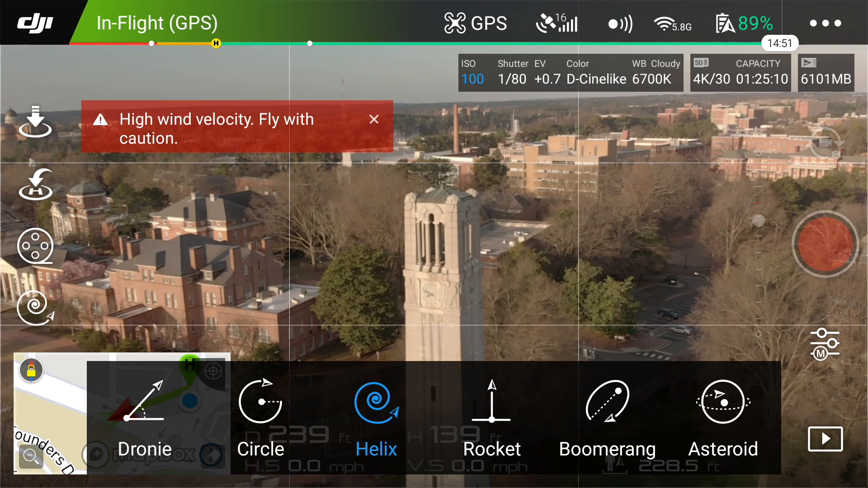
left_click(374, 119)
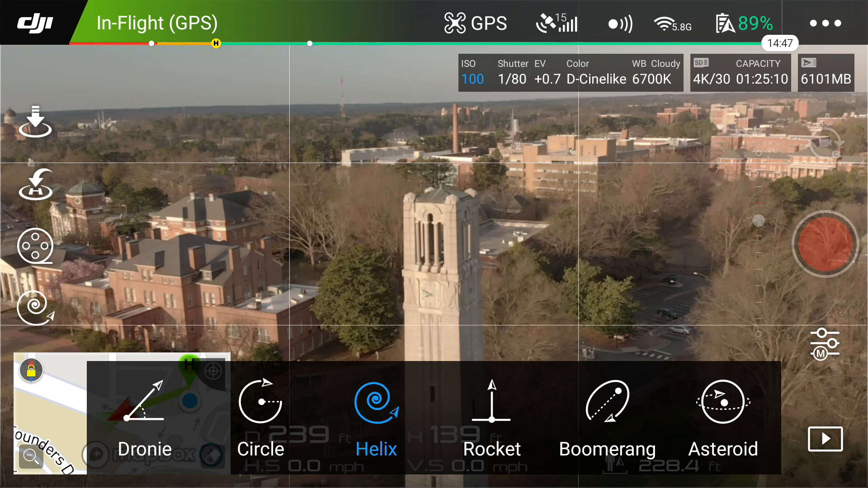
left_click(375, 401)
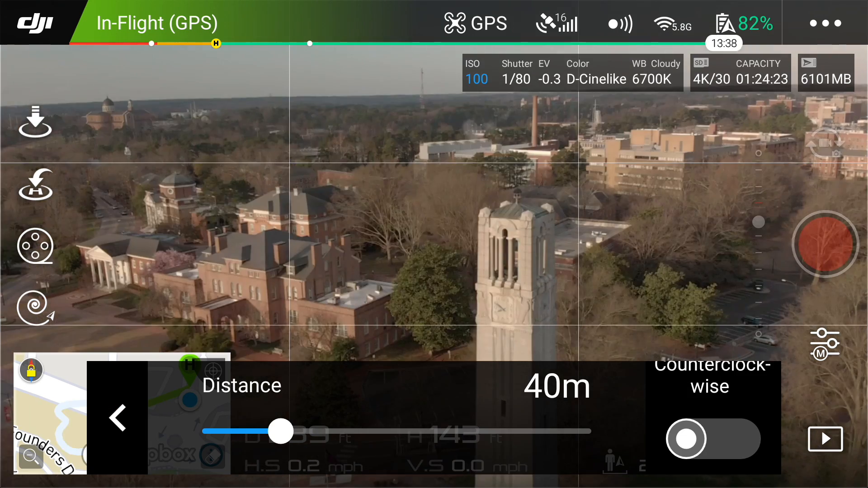
Raise the Helix distance to 64 m, lock onto the bell tower top and start the flight.
left_click_drag(280, 432, 345, 432)
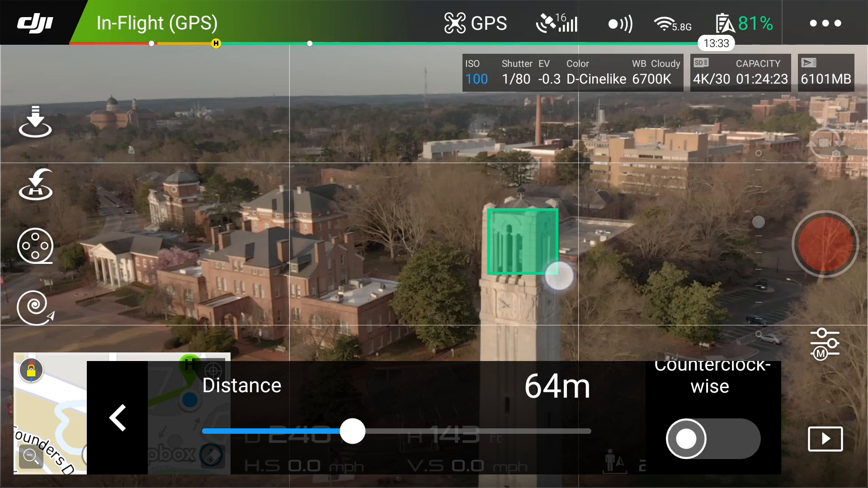
left_click(524, 242)
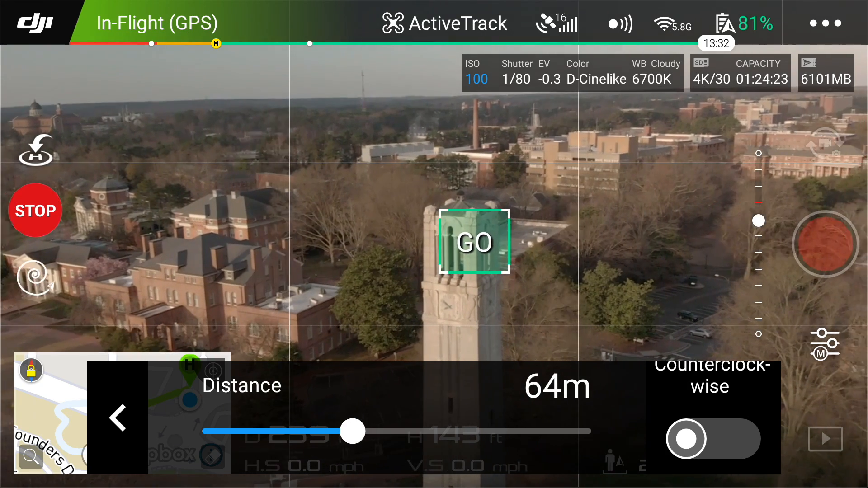
left_click(474, 241)
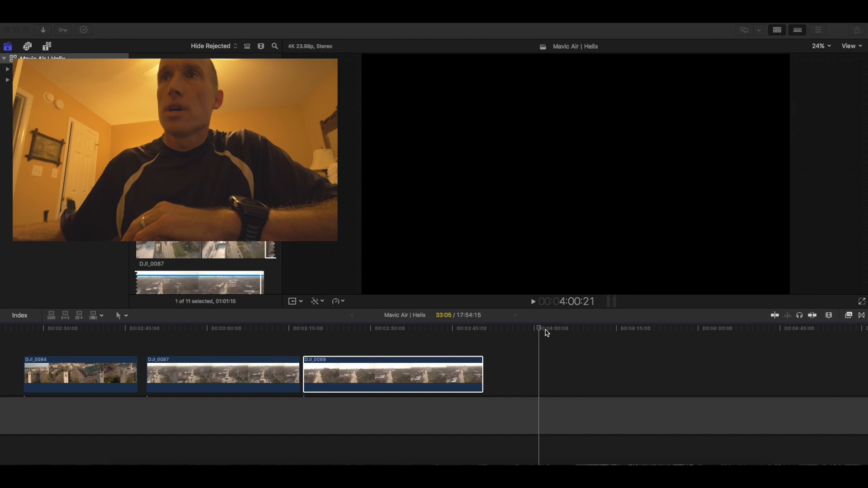
Select DJI_0089 and skim the city flyover footage in DJI_0087 and DJI_0089.
left_click(392, 374)
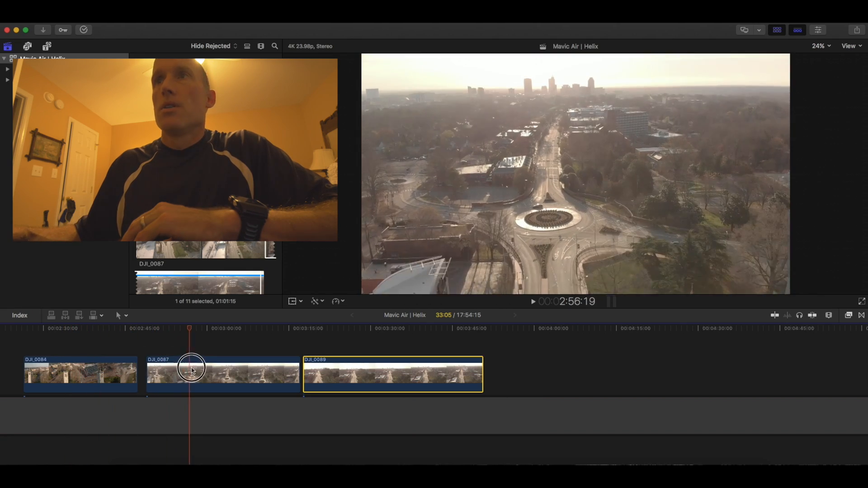
left_click_drag(189, 368, 271, 368)
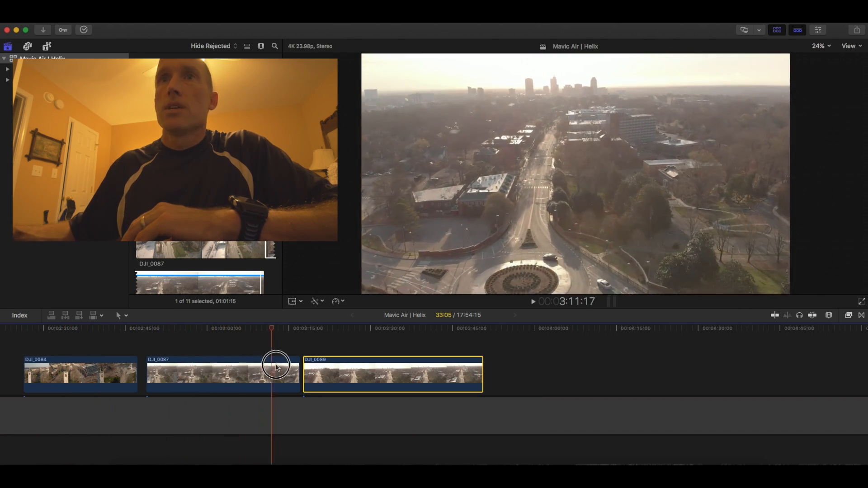
left_click_drag(272, 368, 395, 368)
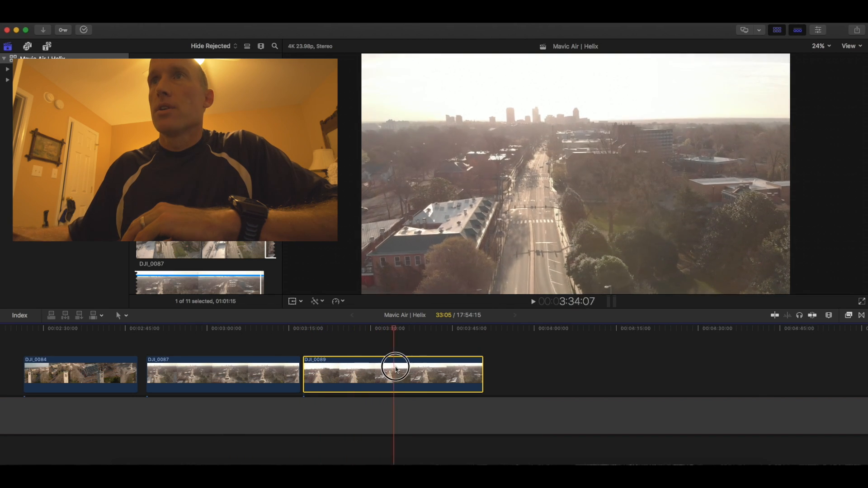
left_click_drag(396, 368, 376, 362)
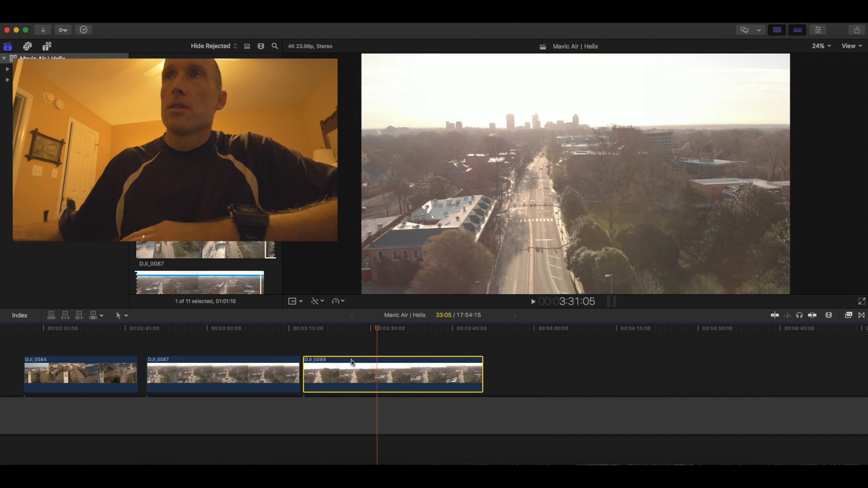
Select the bell tower clip DJI_0084 at the start of the timeline.
left_click(57, 329)
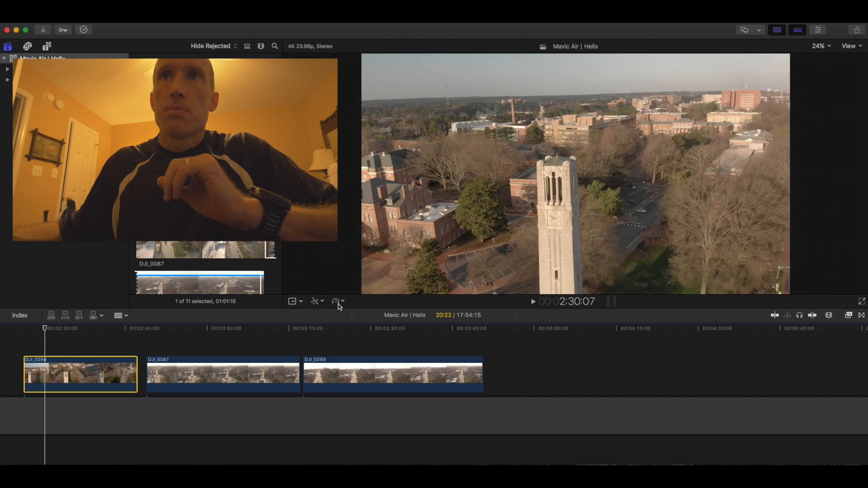
Show the retime options for DJI_0084, currently at normal 100% speed.
left_click(336, 301)
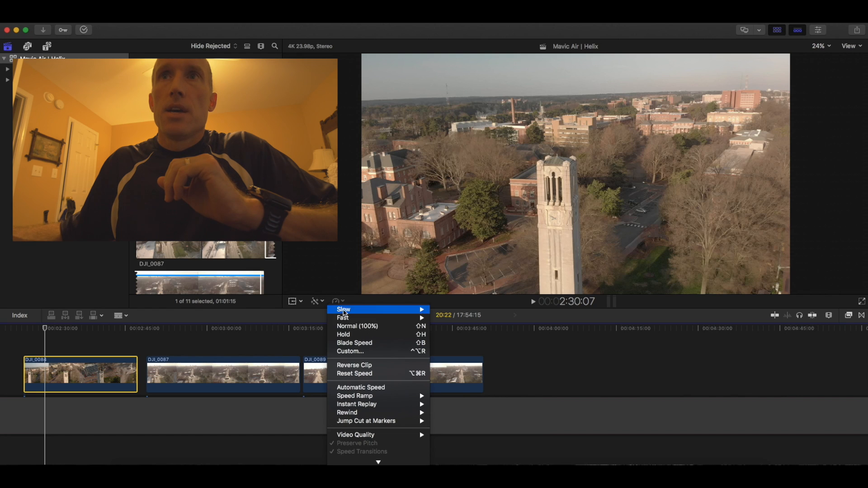
mouse_move(342, 318)
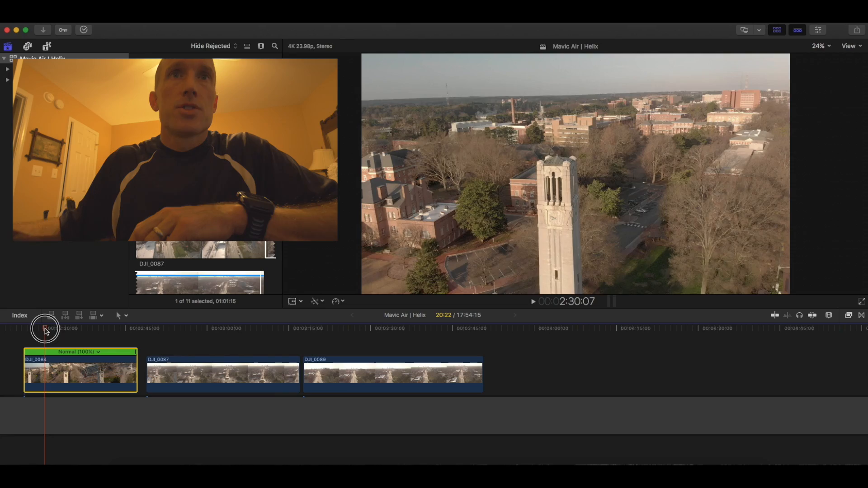
Skim DJI_0084 back to its start to place the sped-up segment ahead of normal speed.
left_click_drag(46, 327, 62, 334)
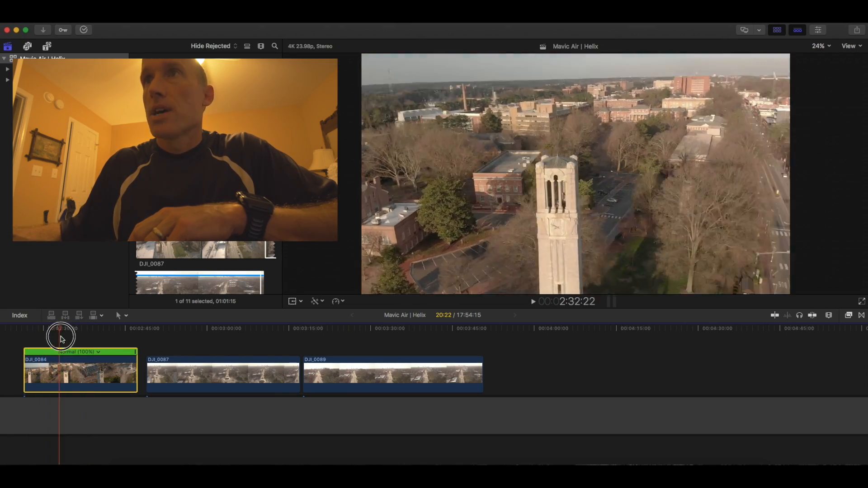
left_click_drag(60, 340, 40, 339)
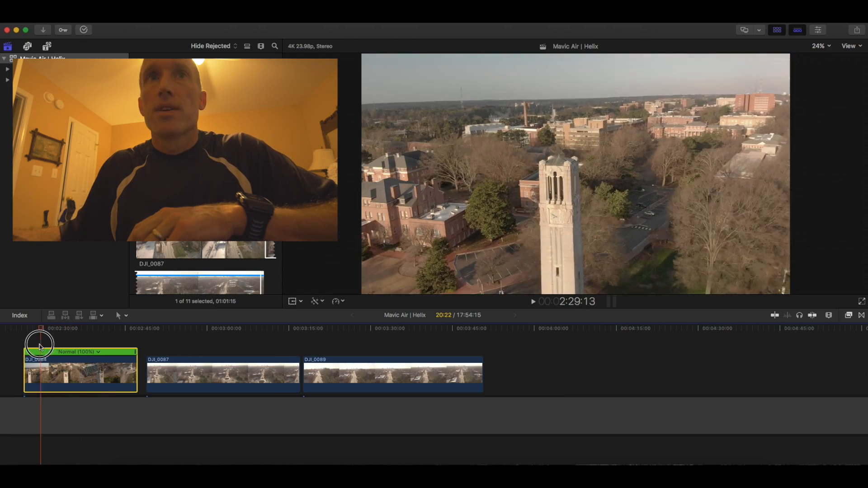
left_click_drag(40, 341, 23, 341)
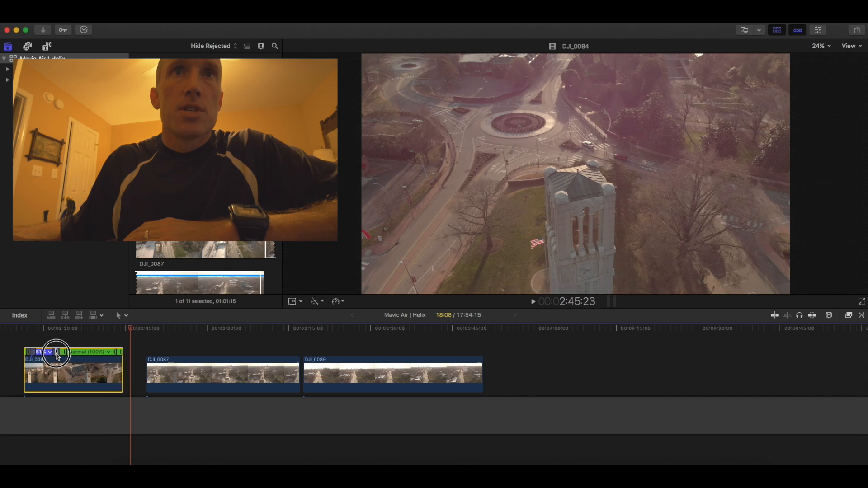
Speed up DJI_0084 to last 06:00 and pull DJI_0087 up close behind it.
left_click_drag(55, 353, 34, 353)
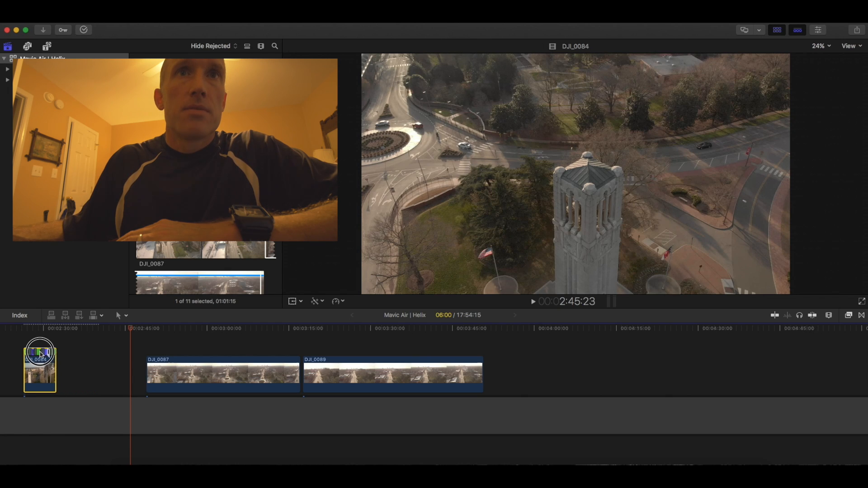
left_click_drag(40, 366, 95, 371)
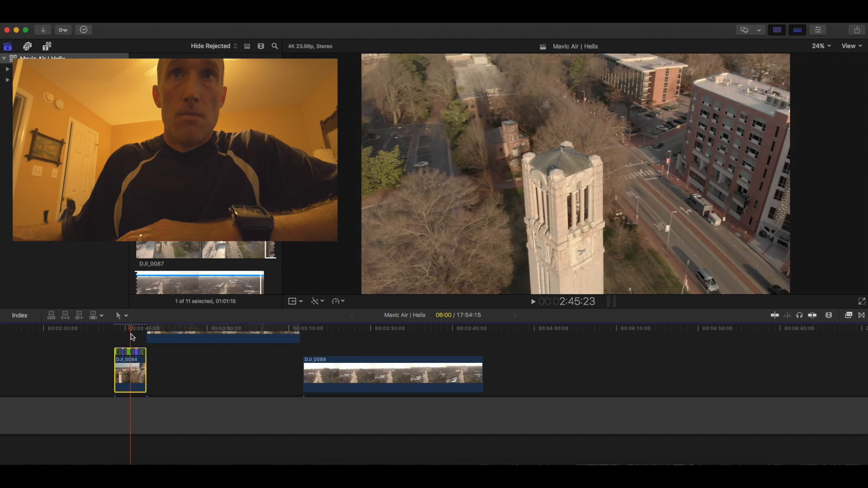
left_click_drag(132, 331, 114, 332)
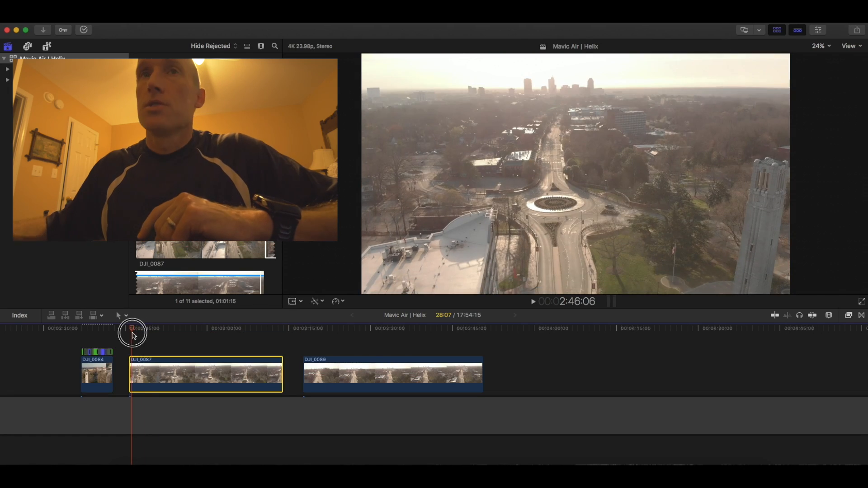
Skim through DJI_0087's city flyover to find a new starting frame.
left_click_drag(132, 332, 250, 331)
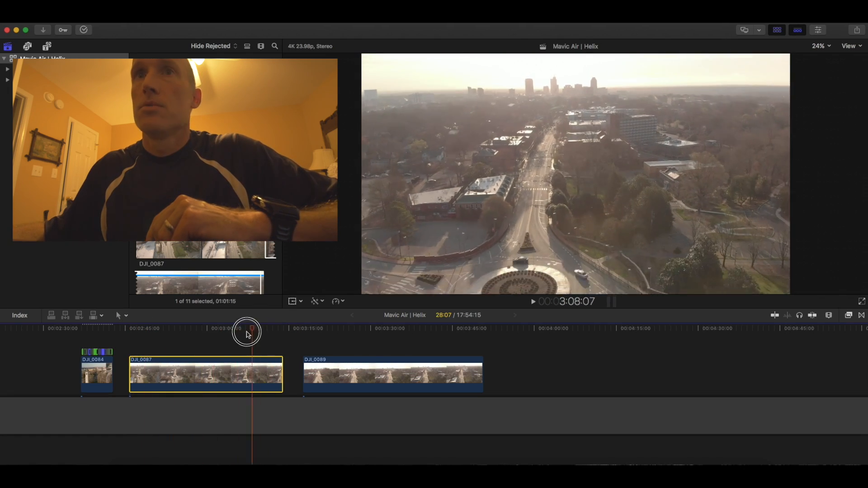
left_click_drag(246, 331, 249, 339)
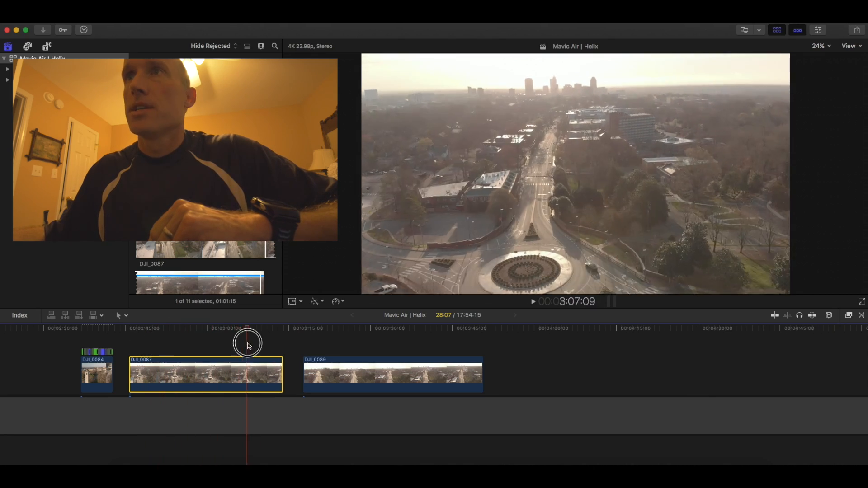
left_click_drag(248, 344, 179, 347)
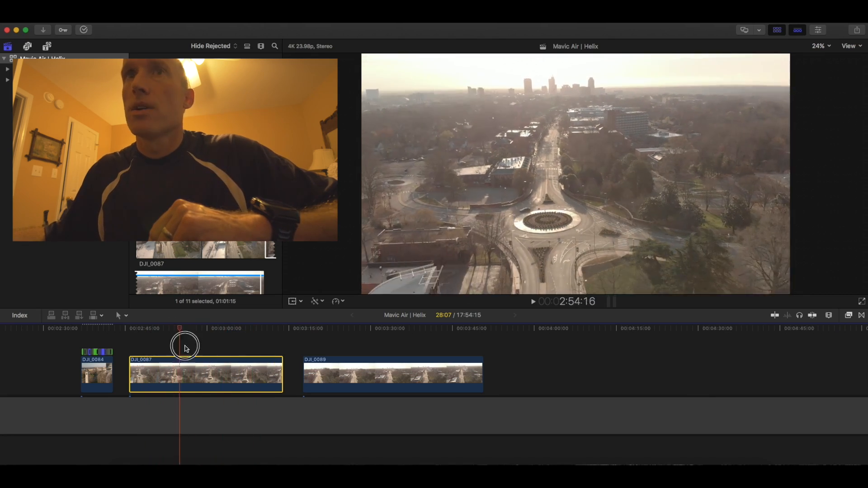
left_click_drag(185, 346, 145, 347)
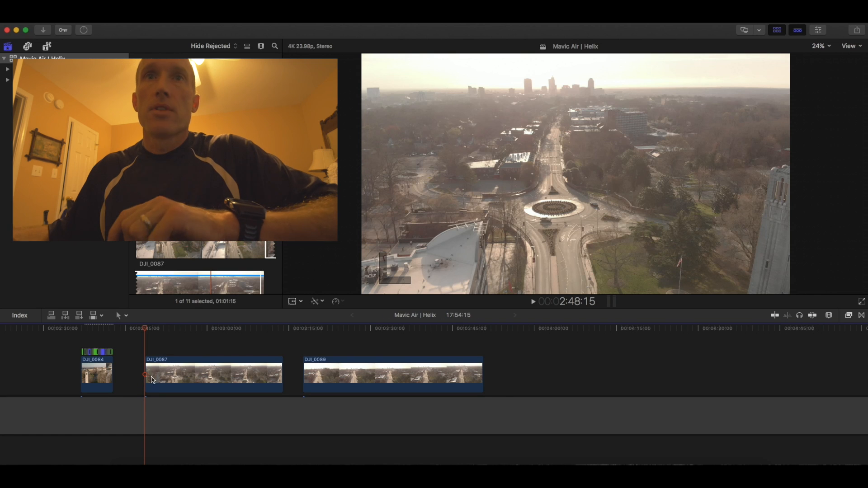
Trim the end and start off DJI_0087 and check the trimmed footage at 100% speed.
left_click(261, 375)
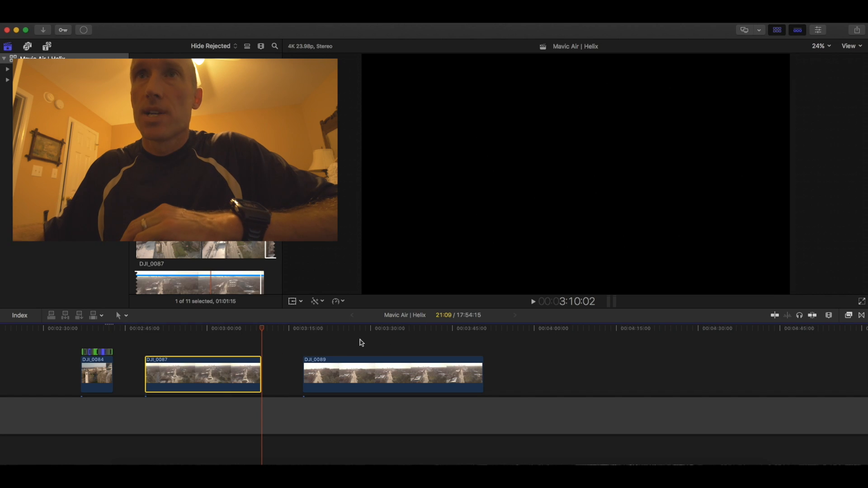
left_click(164, 330)
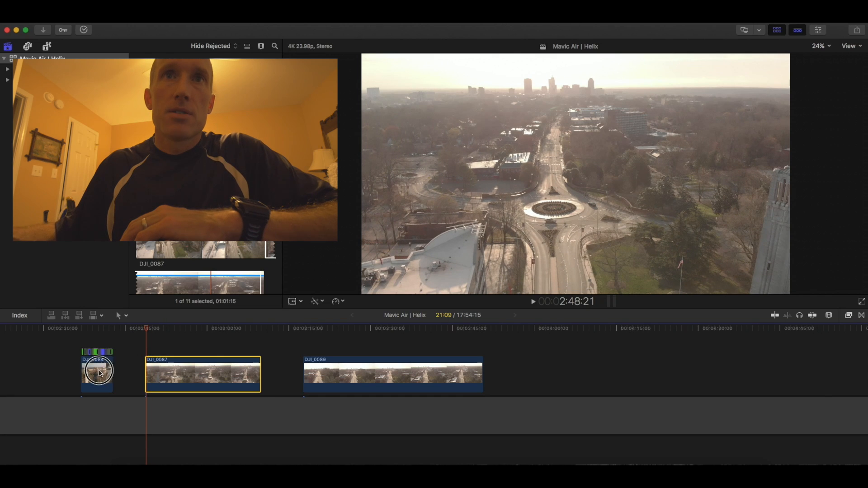
left_click(97, 371)
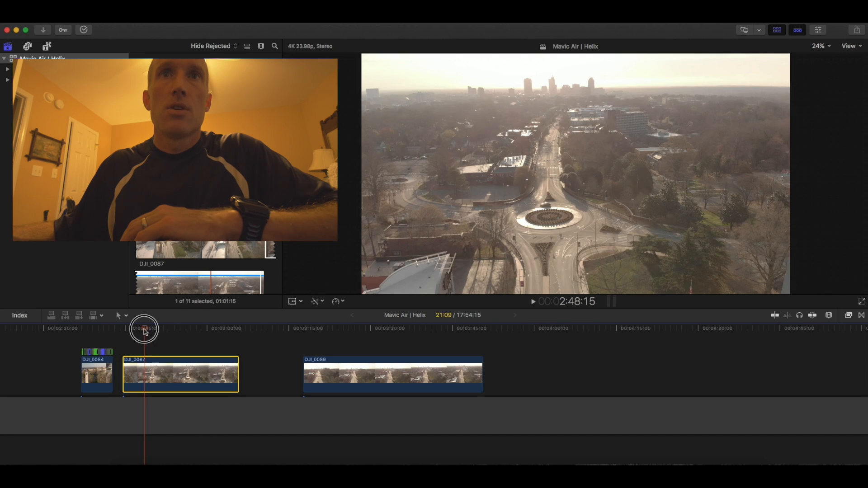
left_click_drag(144, 329, 201, 328)
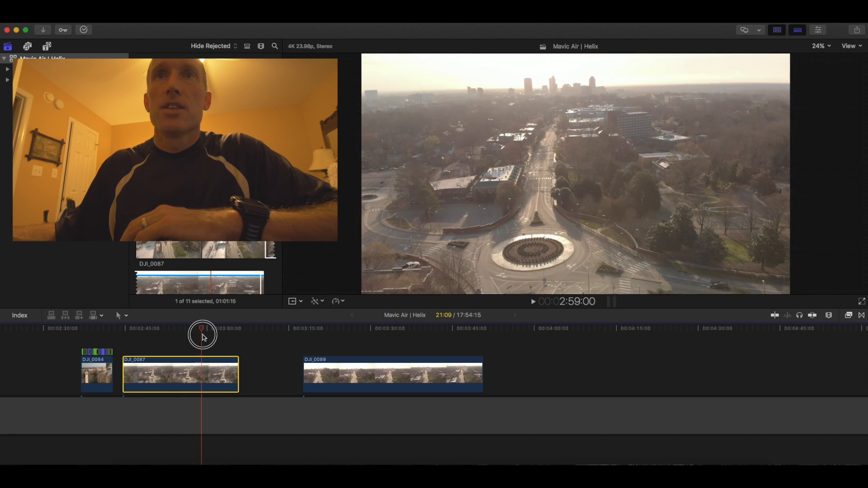
left_click_drag(201, 337, 129, 341)
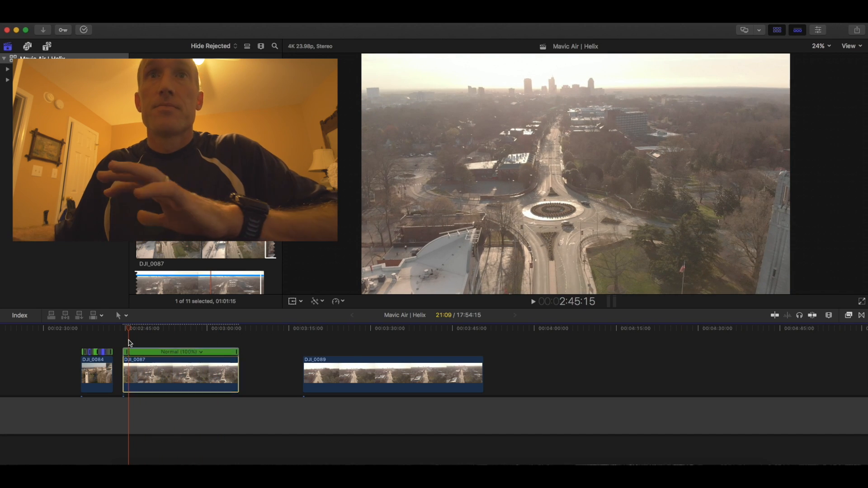
Apply a Fast speed to DJI_0087 and slide it back against DJI_0084.
left_click(180, 371)
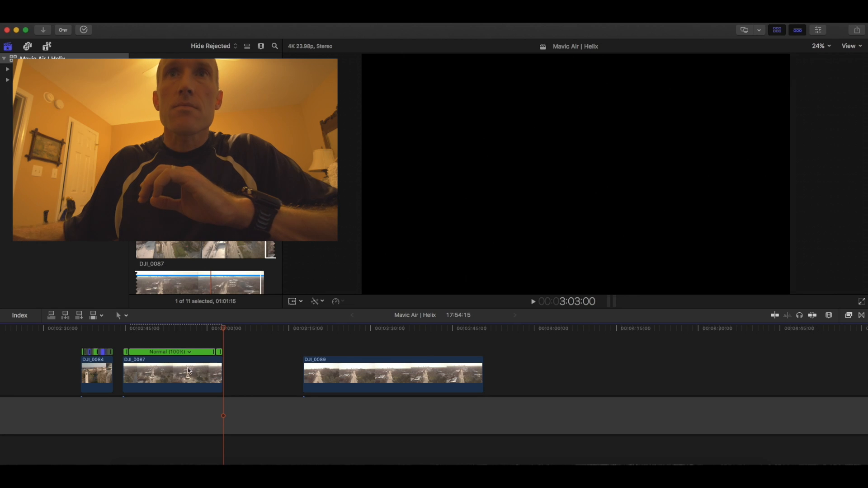
left_click(211, 353)
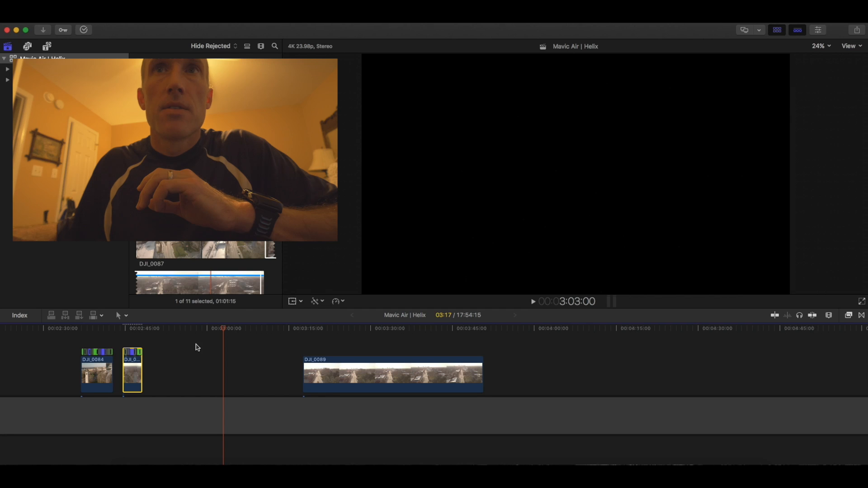
left_click_drag(132, 369, 138, 371)
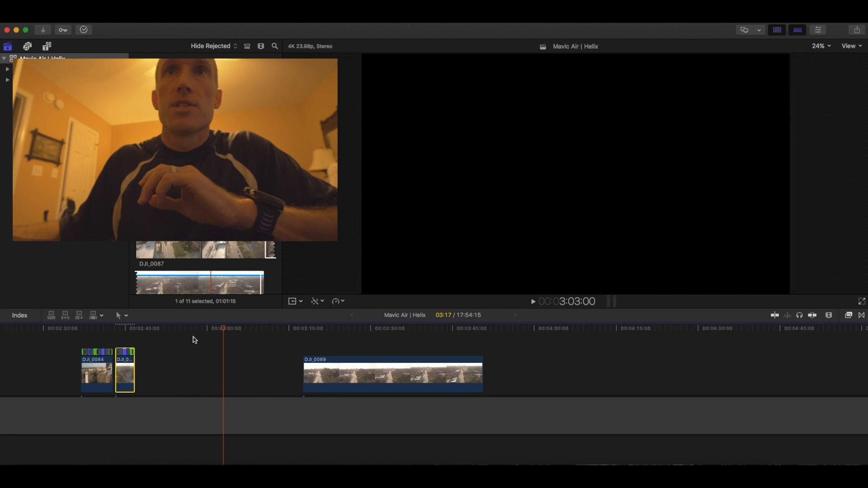
left_click(116, 334)
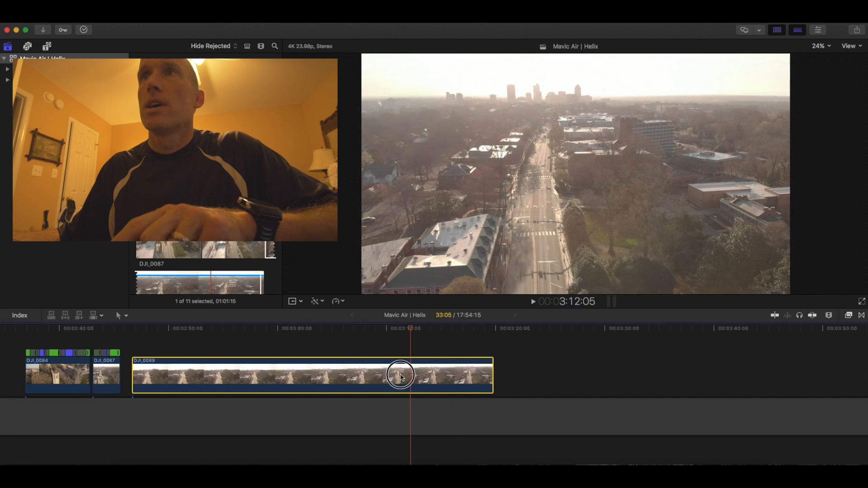
Skim DJI_0089 and apply Reverse Clip so it plays backwards at 100%.
left_click_drag(400, 373, 216, 373)
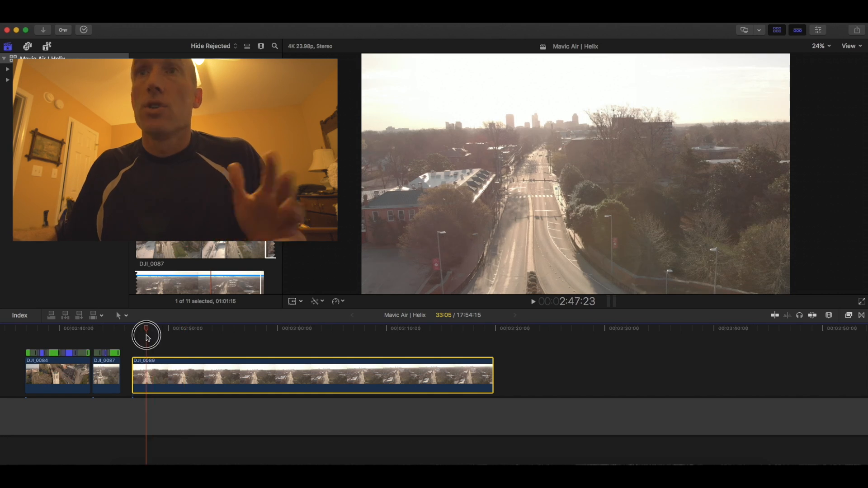
left_click_drag(146, 337, 365, 363)
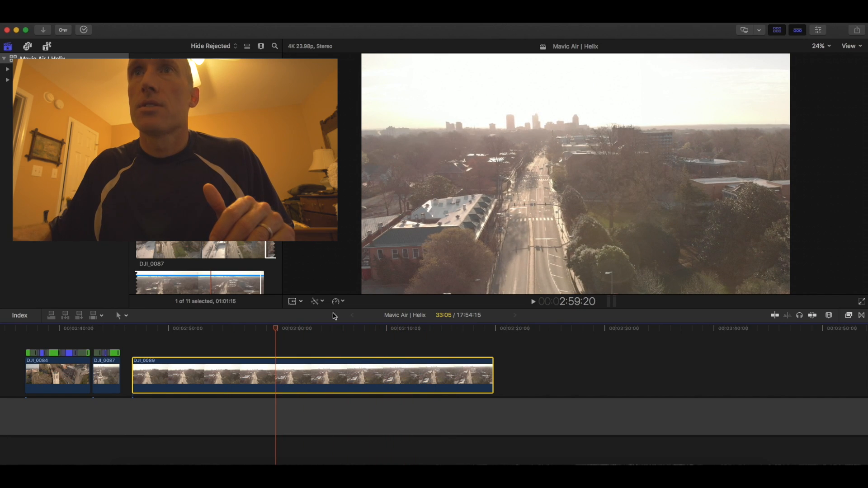
left_click(317, 301)
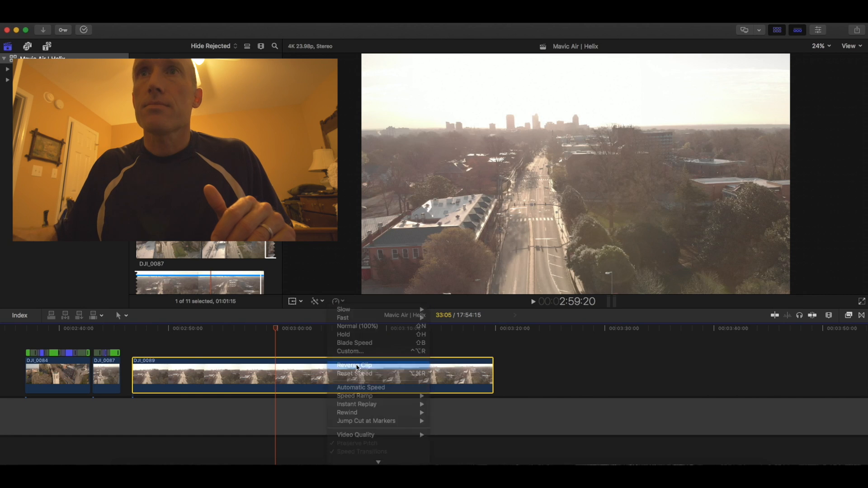
left_click(354, 364)
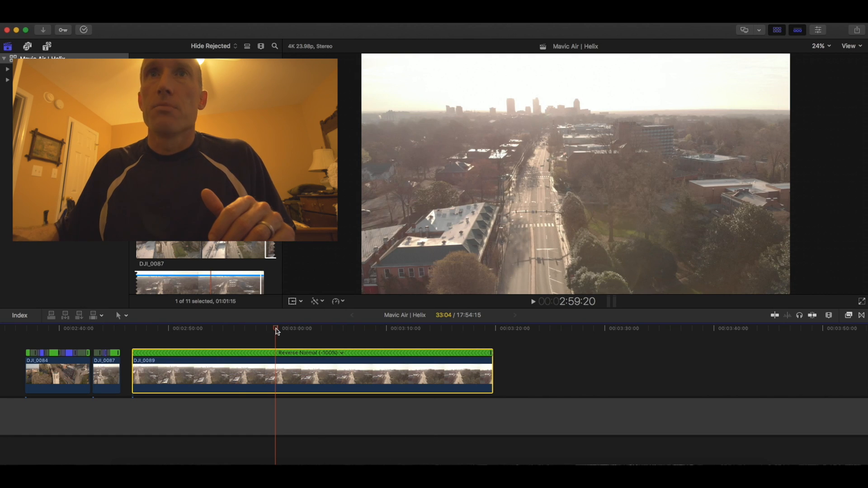
Preview the reversed DJI_0089 footage from its start to its end.
left_click_drag(277, 329, 139, 329)
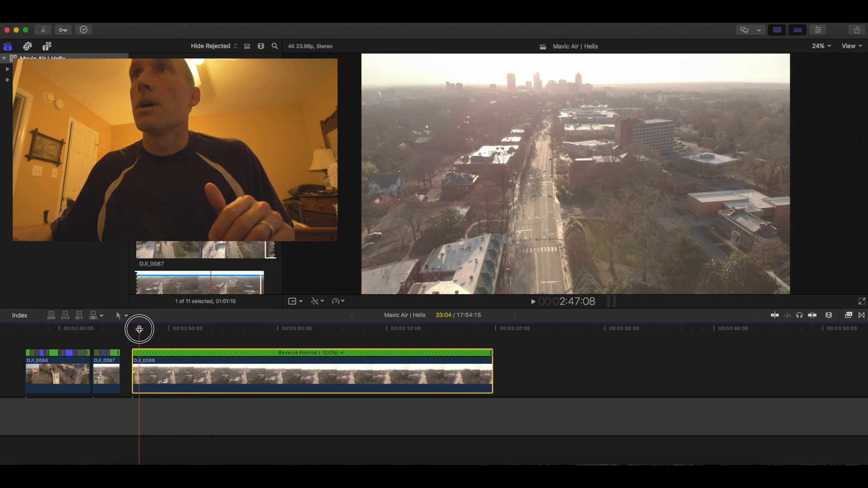
left_click_drag(139, 329, 328, 336)
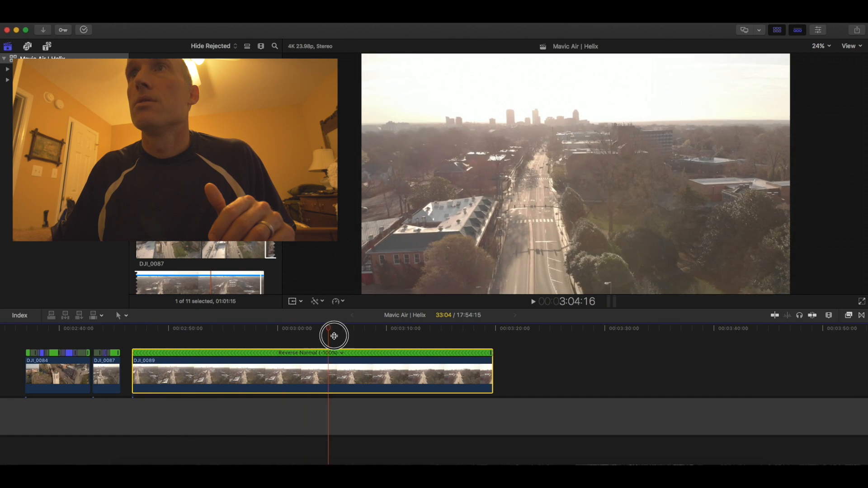
left_click_drag(334, 334, 450, 334)
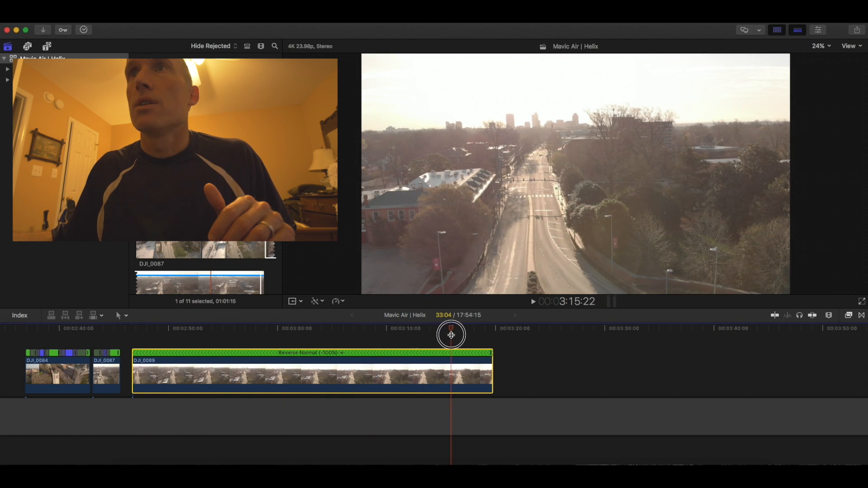
left_click_drag(450, 335, 170, 339)
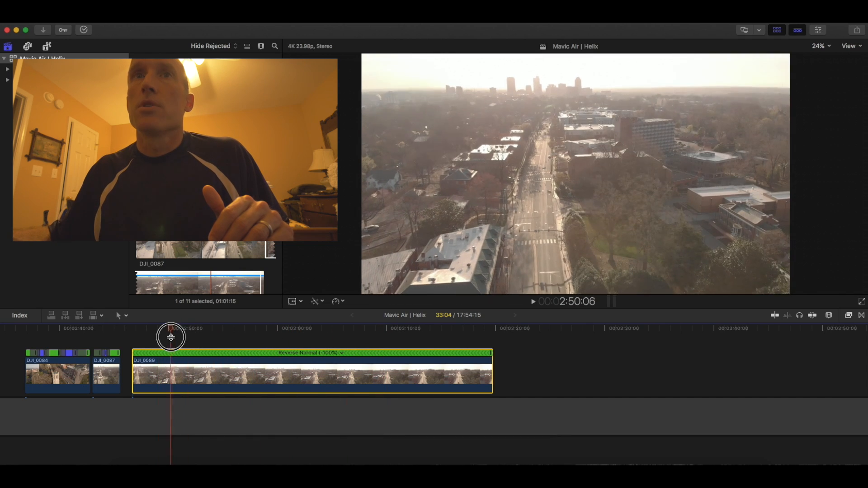
Preview the reversed DJI_0089 clip and set its retiming speed to Fast.
left_click_drag(171, 337, 330, 331)
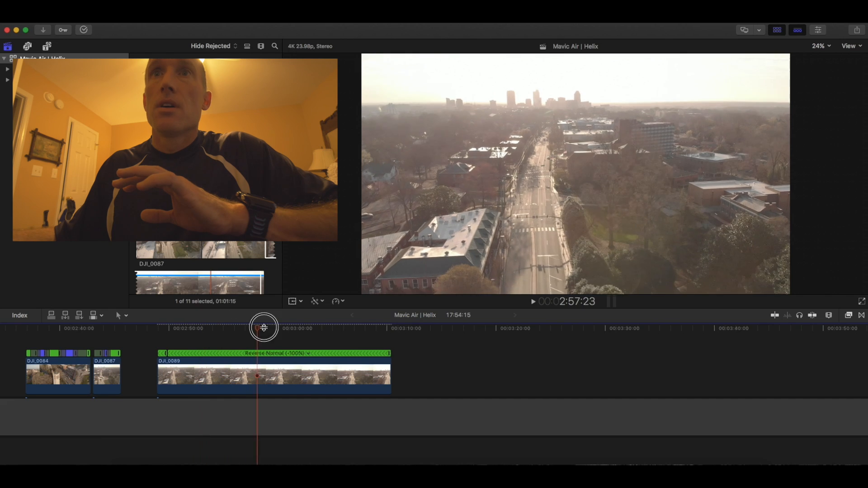
left_click_drag(263, 327, 376, 327)
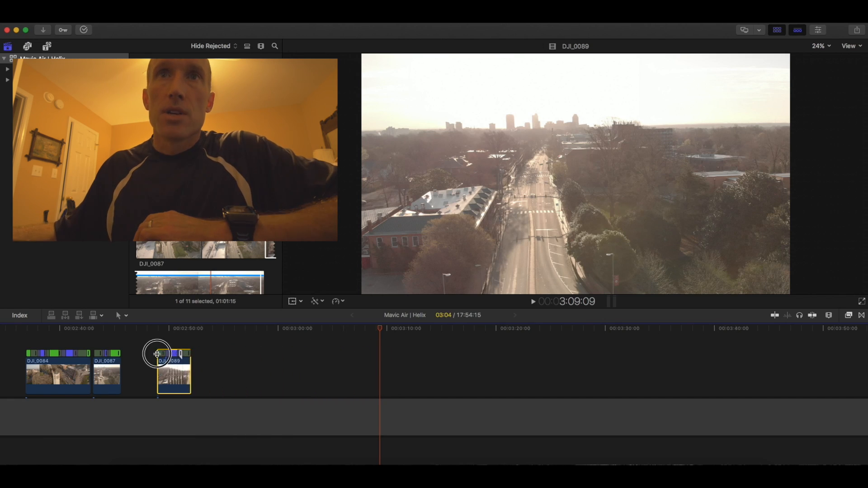
left_click(174, 371)
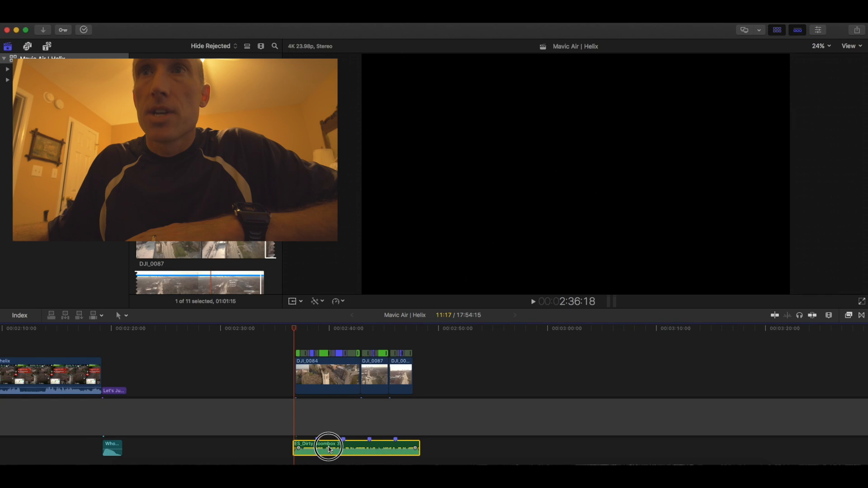
Slide the Dirty Boombox music clip about seven seconds later under the drone clips.
left_click_drag(327, 448, 332, 451)
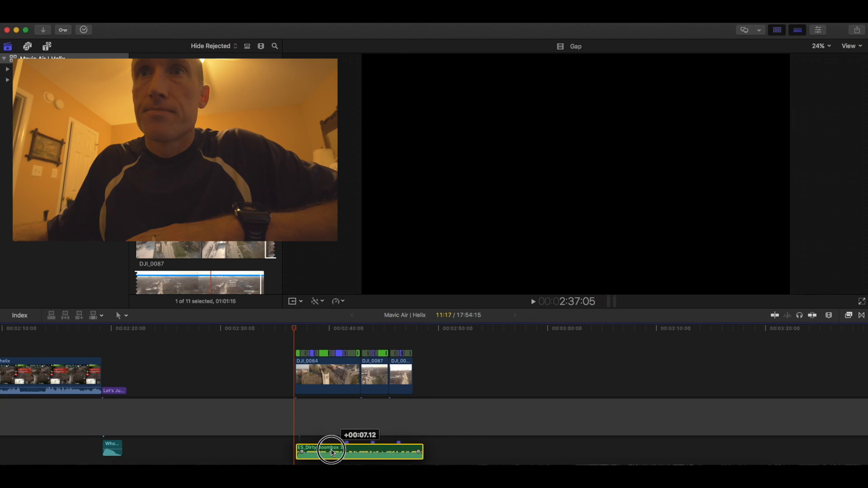